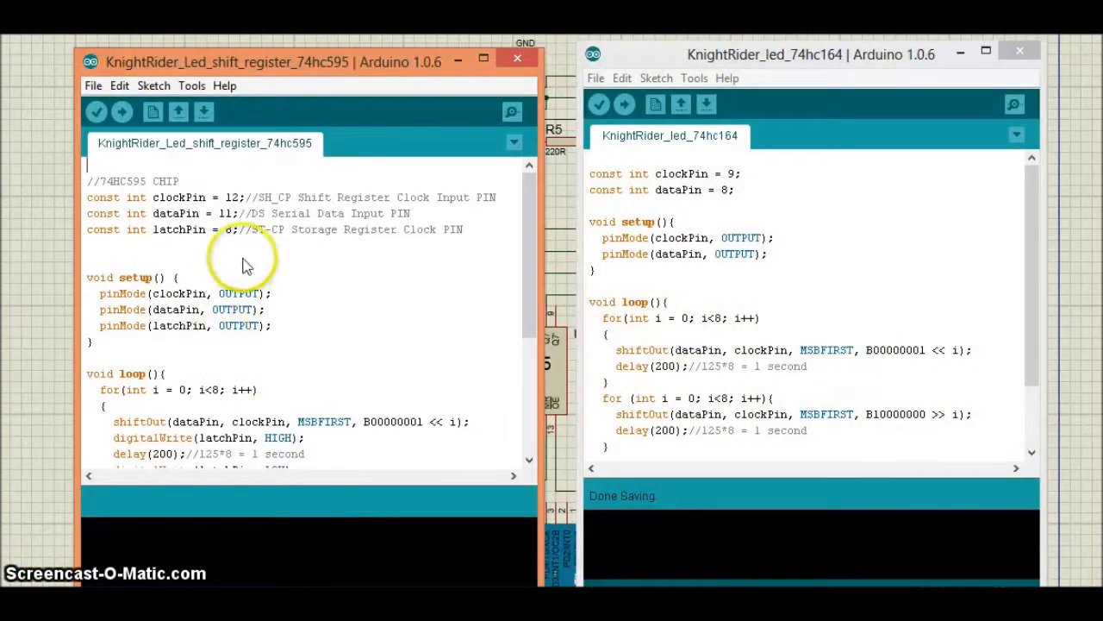
triple_click(158, 229)
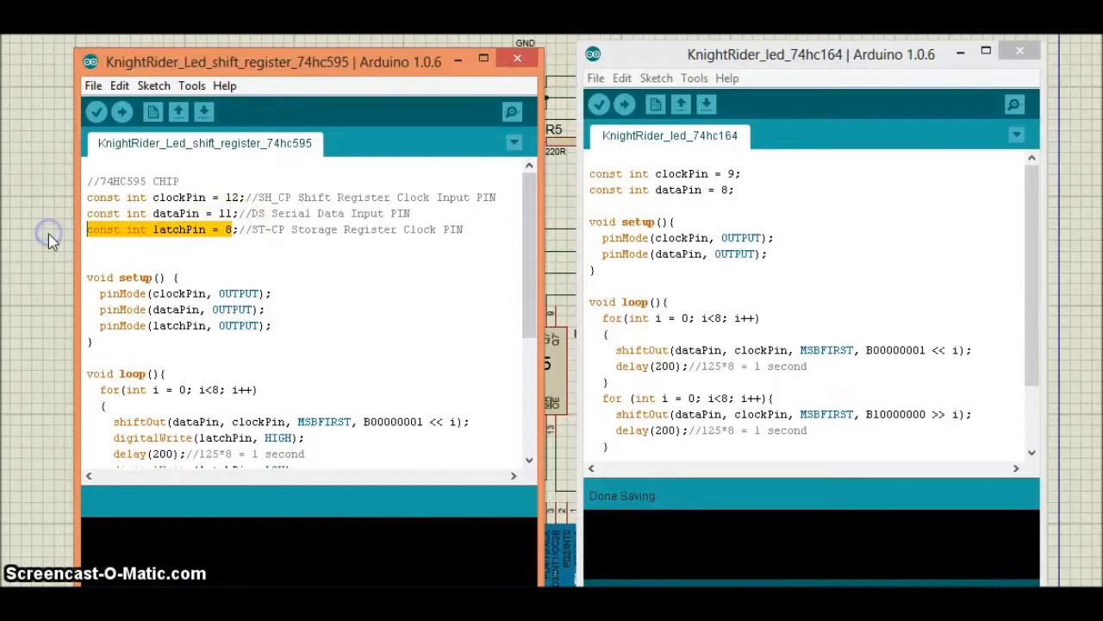
mouse_move(341, 267)
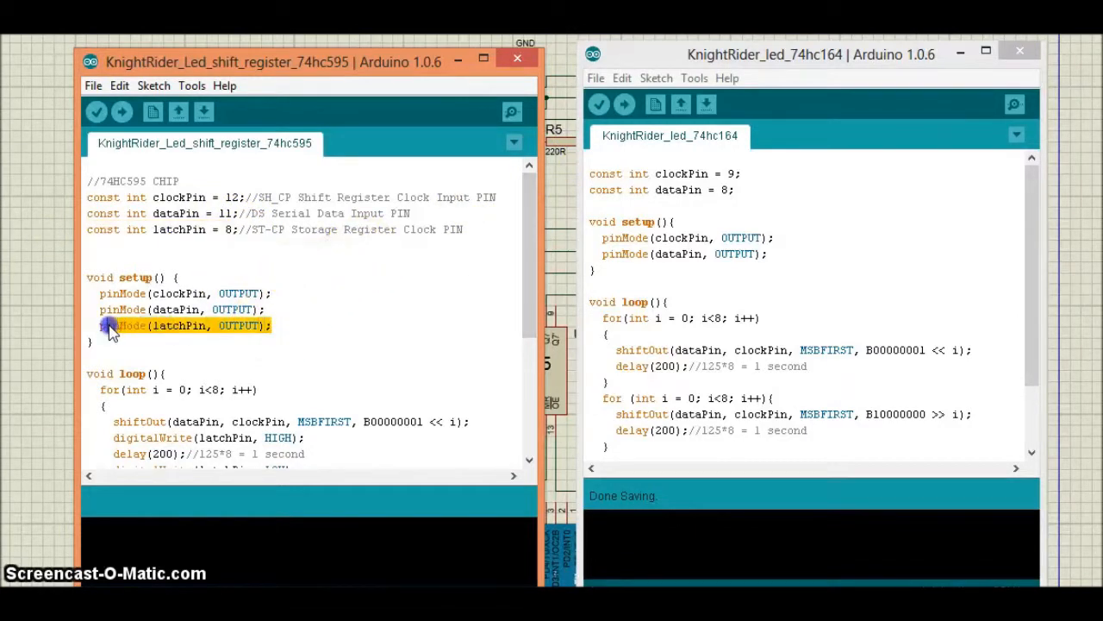
scroll("down", 3)
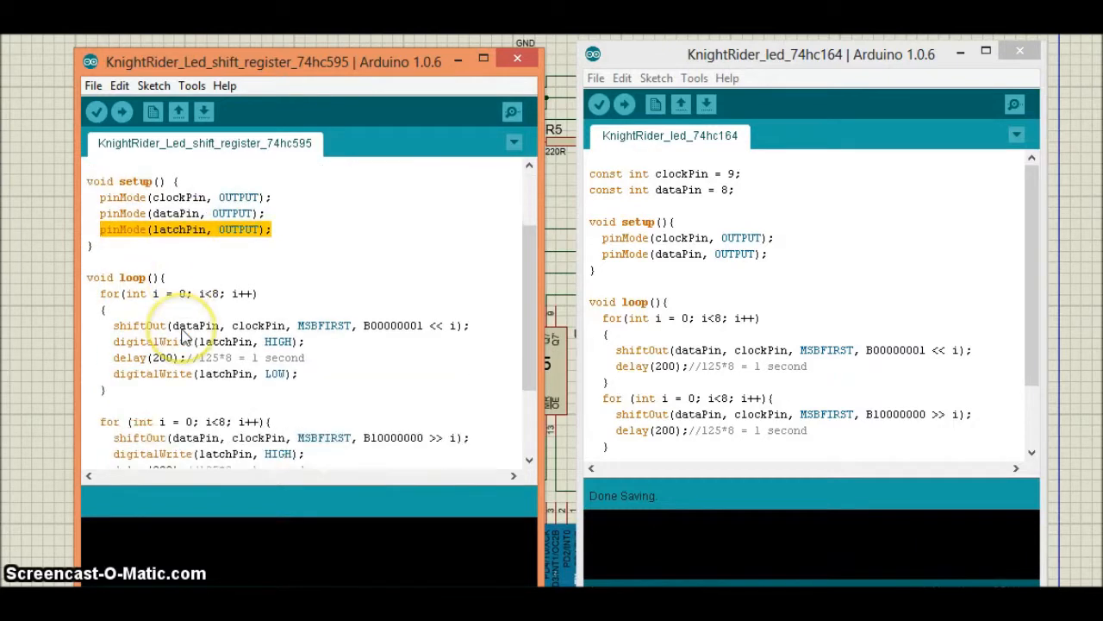